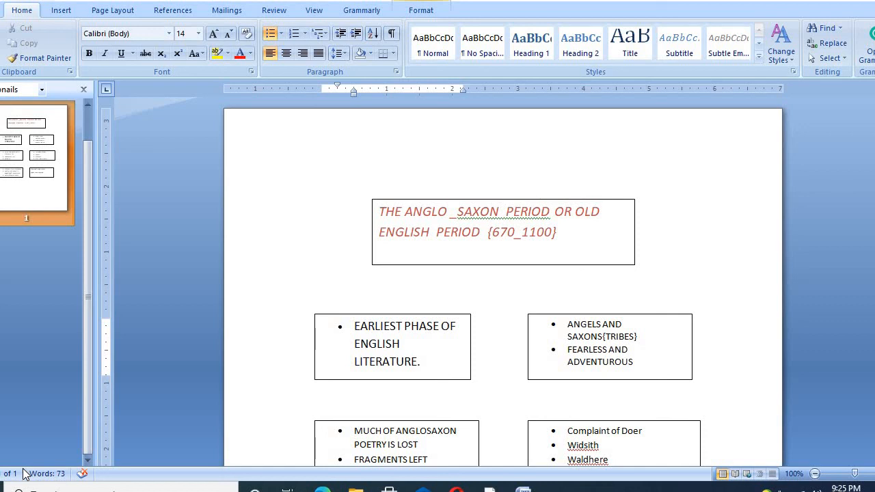
mouse_move(150, 445)
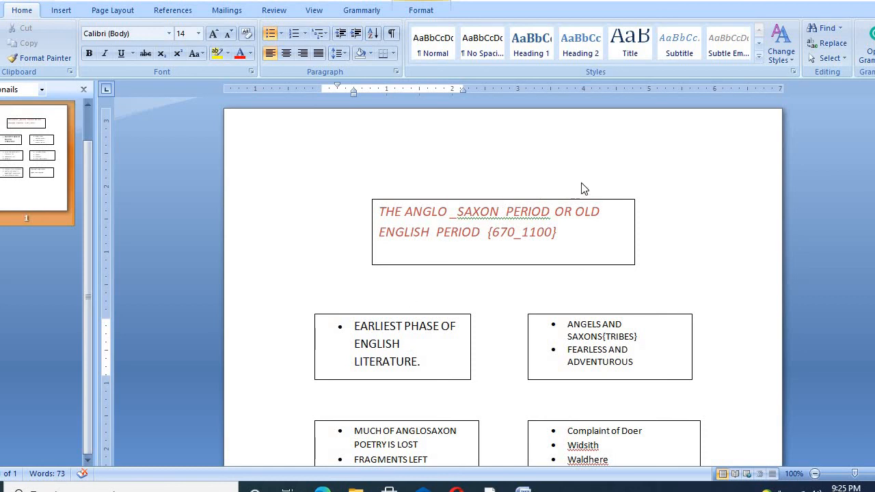
mouse_move(593, 189)
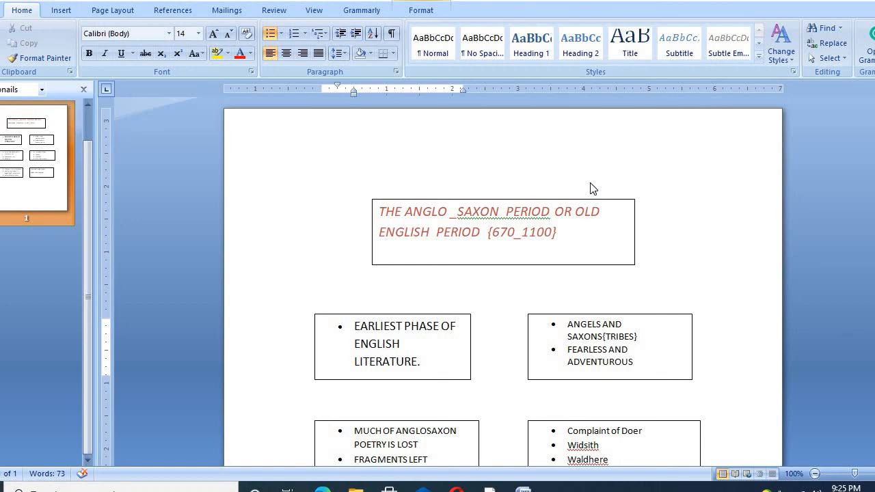
mouse_move(625, 175)
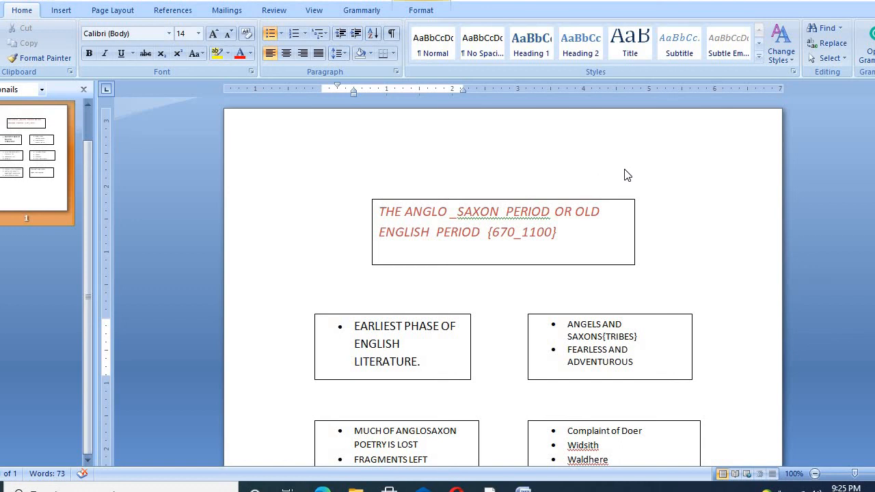
mouse_move(681, 183)
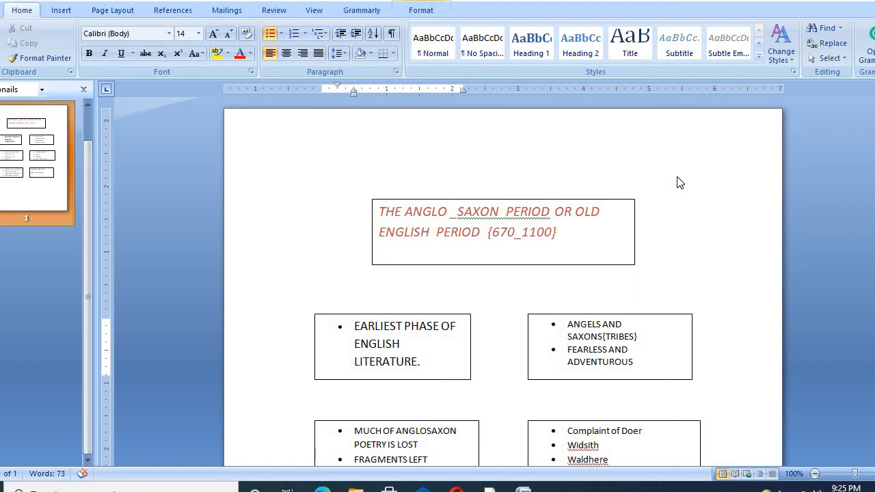
mouse_move(783, 79)
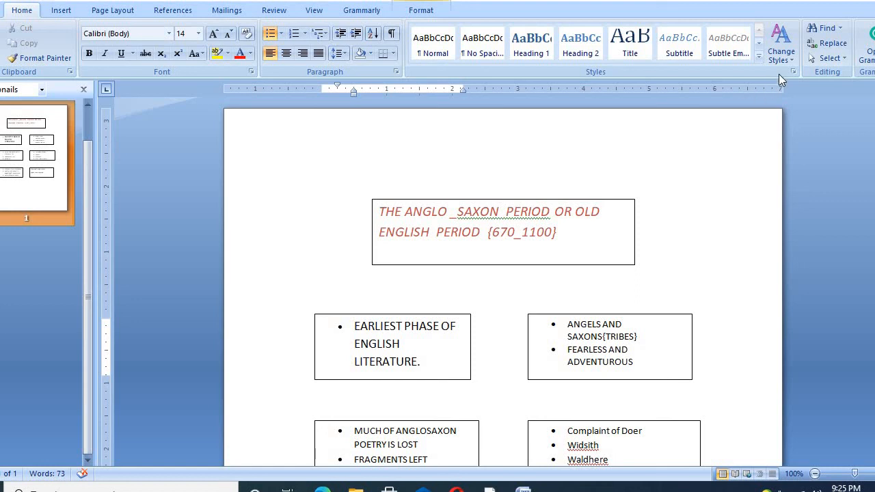